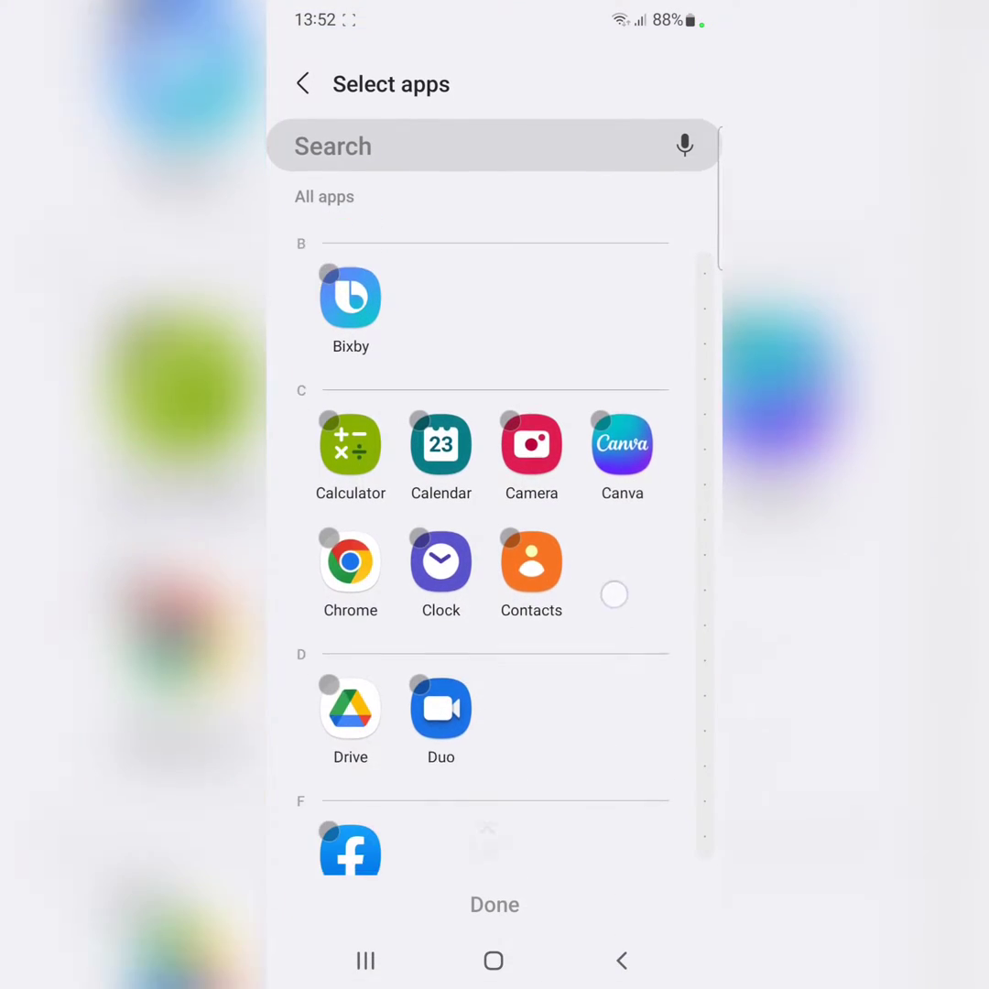
# Scroll through the Select apps list to reach the app to hide
pyautogui.scroll(-3)
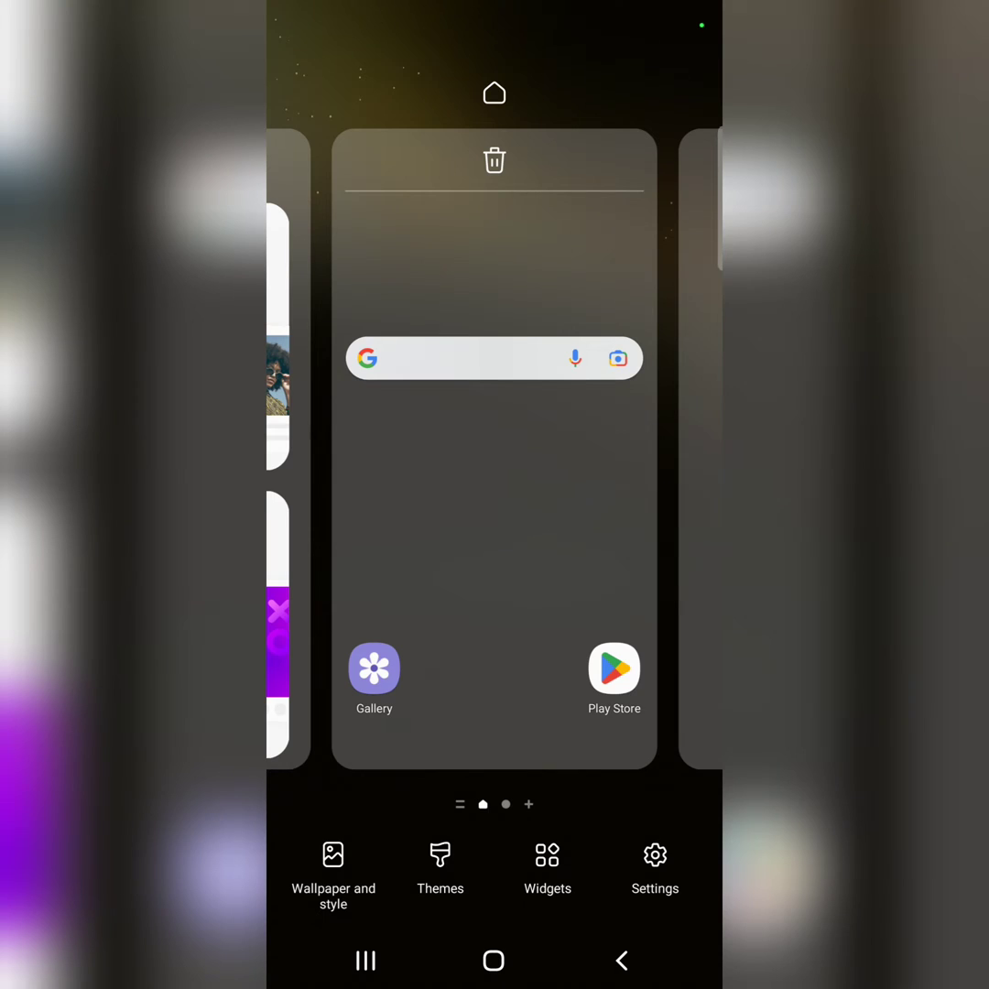
# Reach the Hide apps list from home screen settings, showing Calendar hidden (1/53)
pyautogui.click(656, 865)
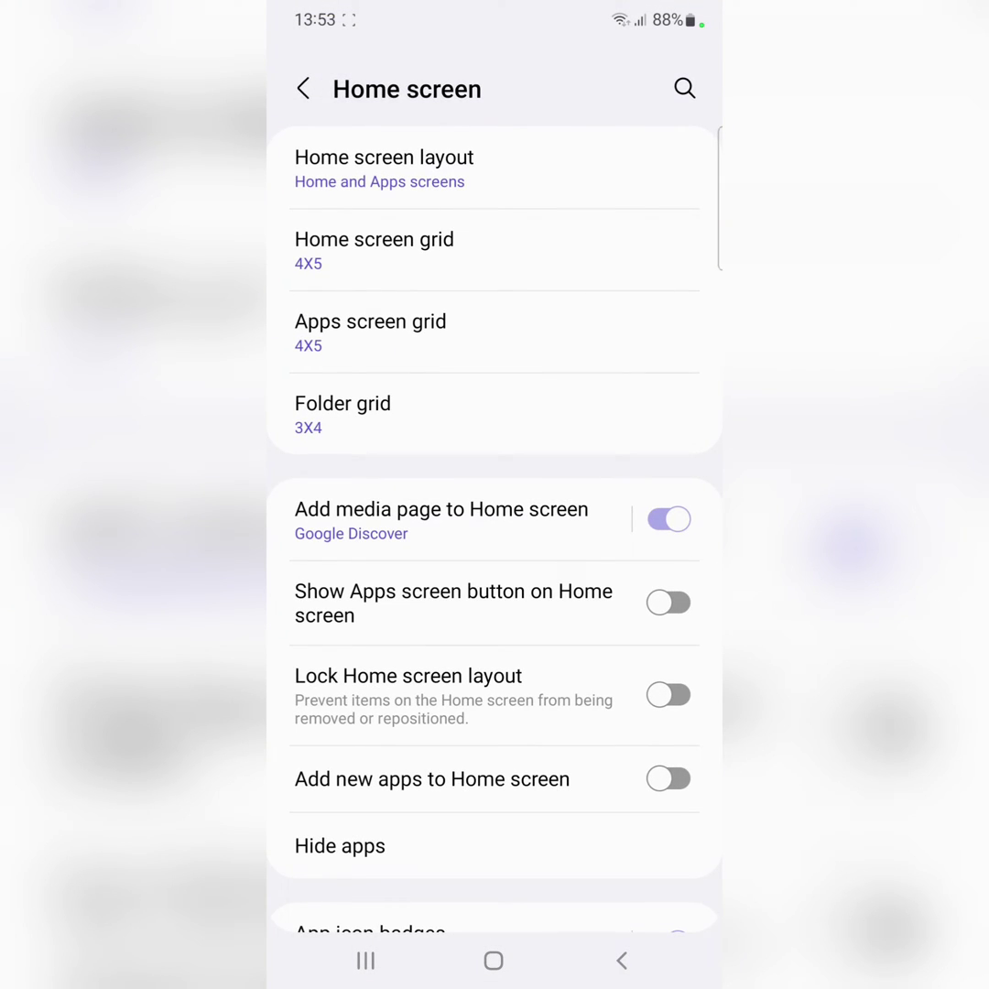
pyautogui.click(340, 847)
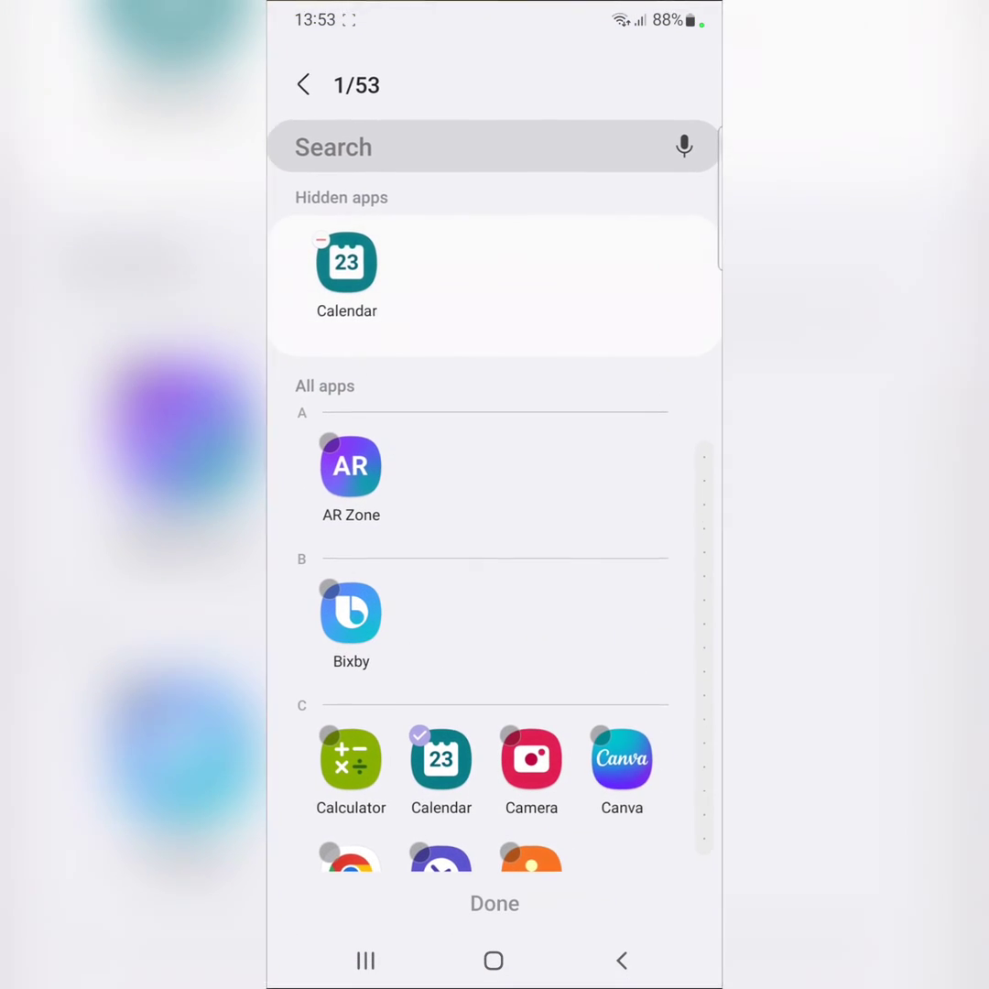